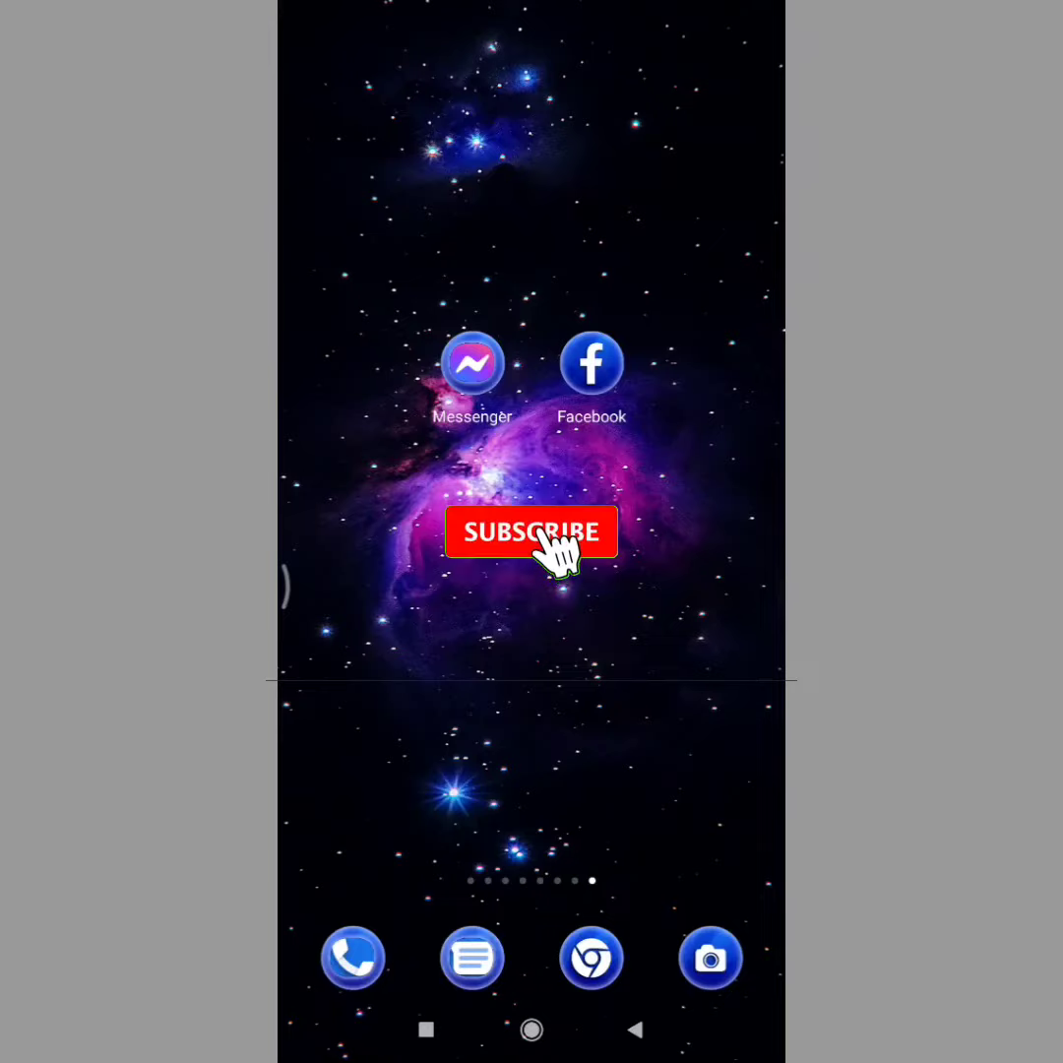
Launch Messenger from the home screen to reach the chats list
left_click(472, 365)
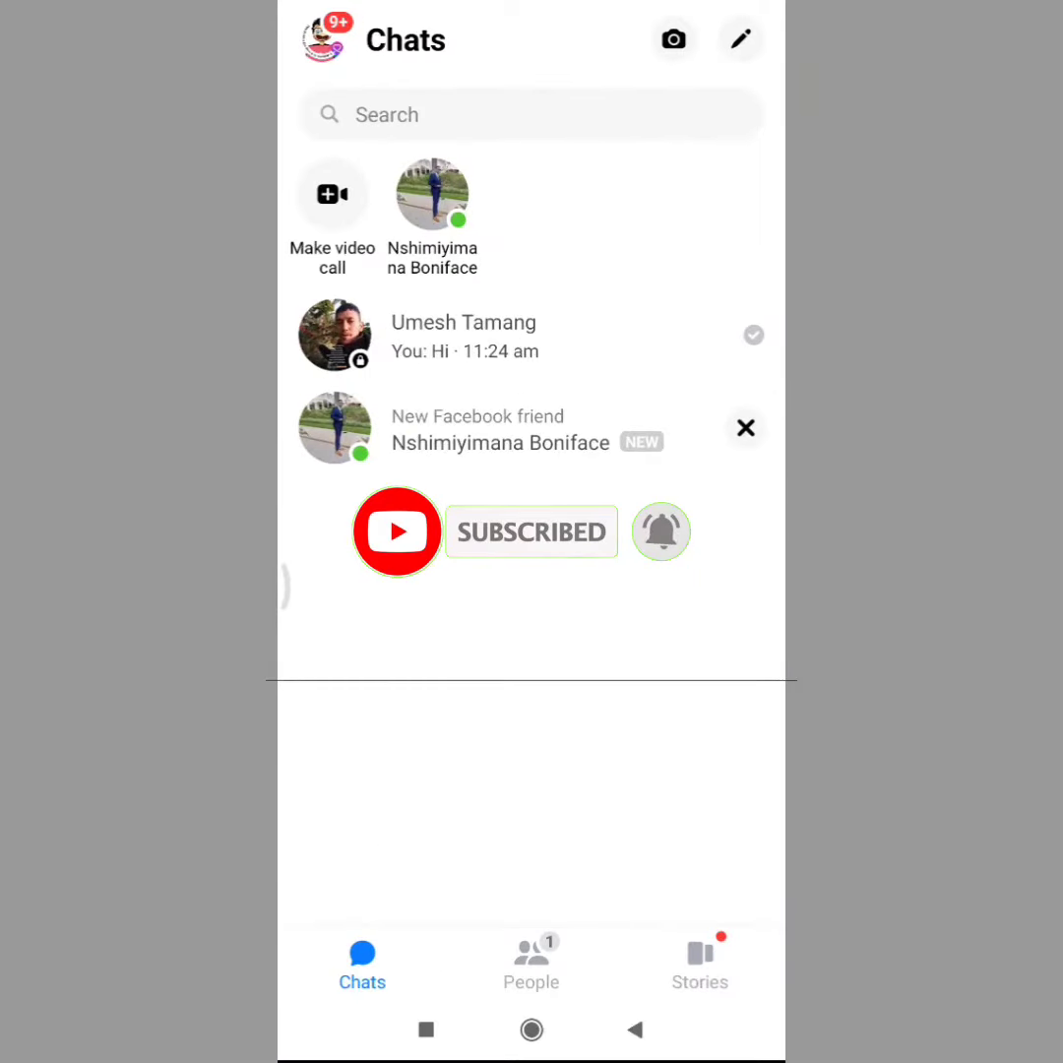
Go to the Me profile page and scroll down to its Preferences section
left_click(323, 38)
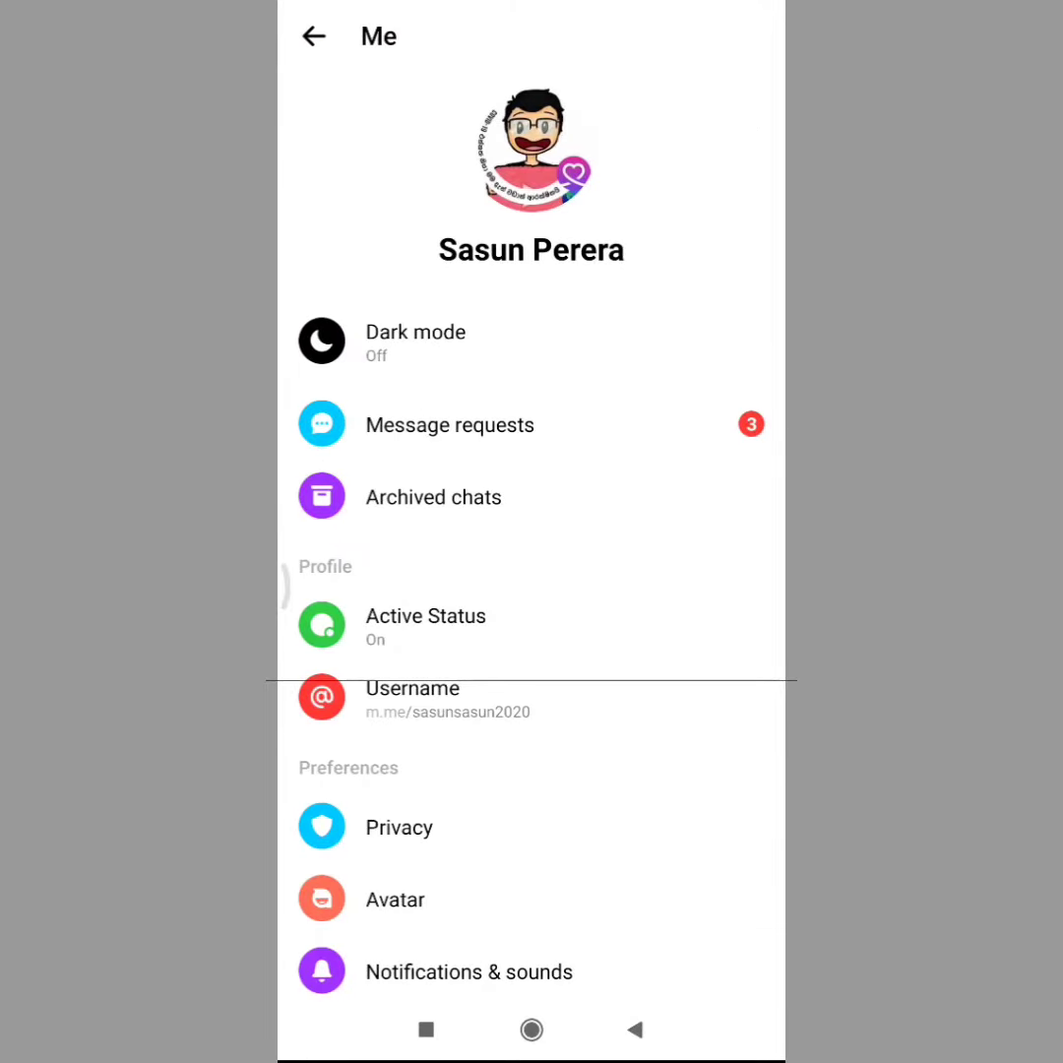
scroll("down", 3)
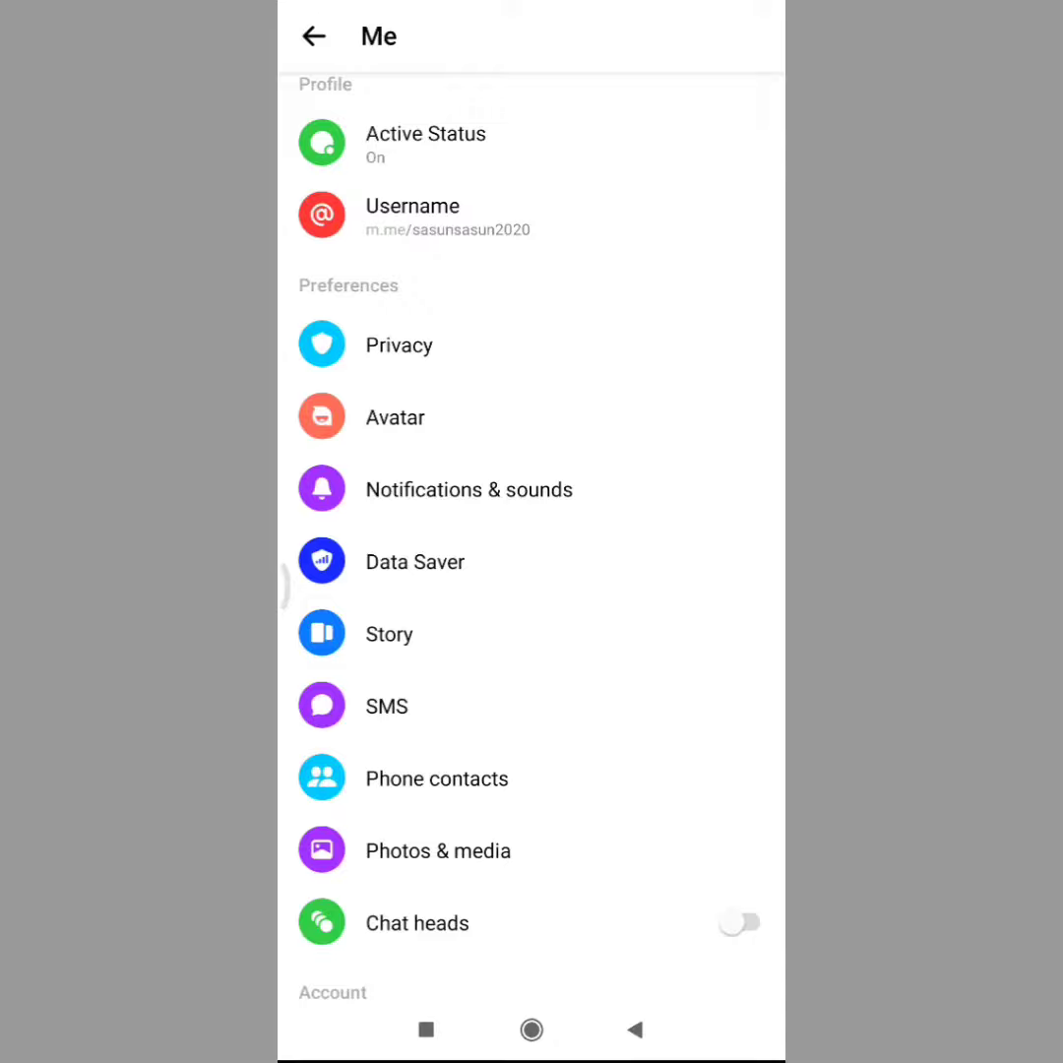
scroll("down", 3)
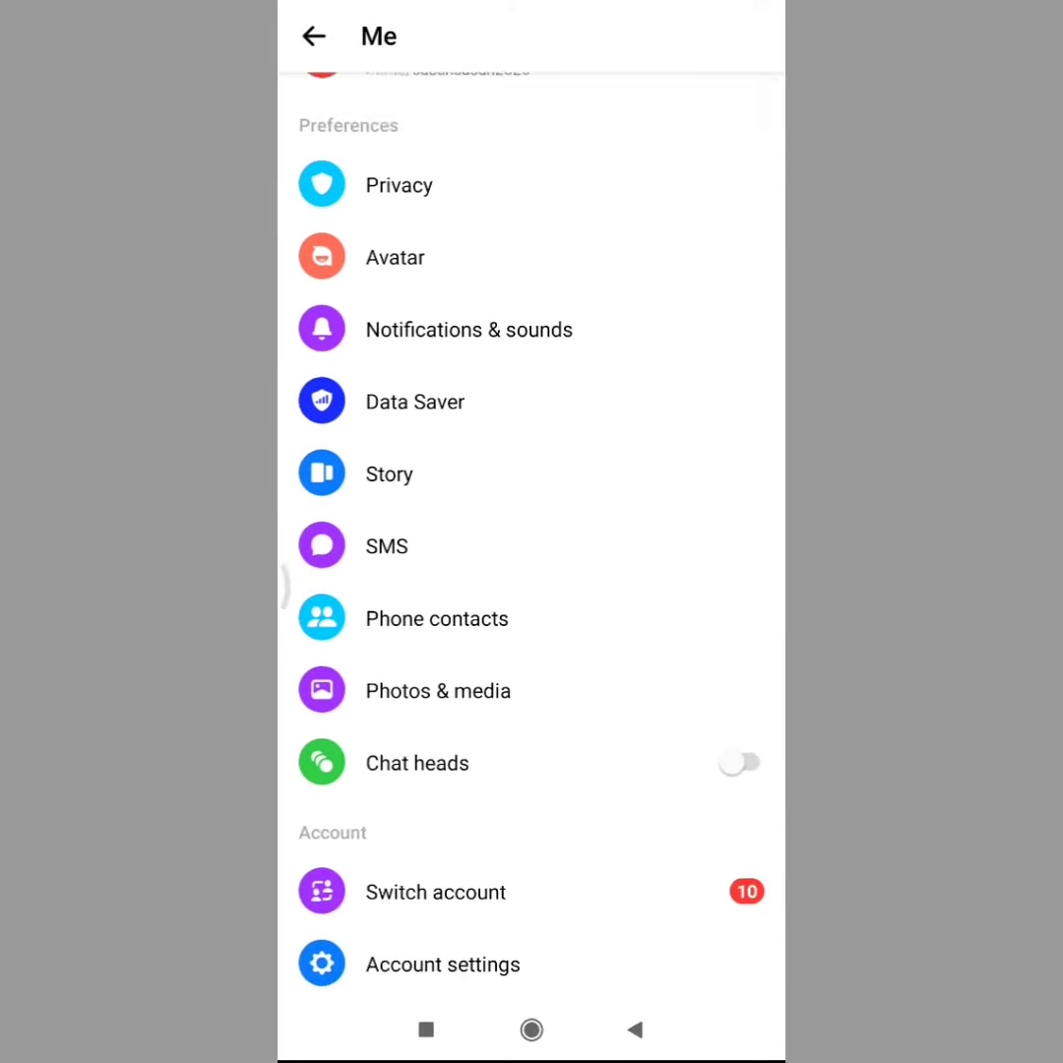
scroll("down", 3)
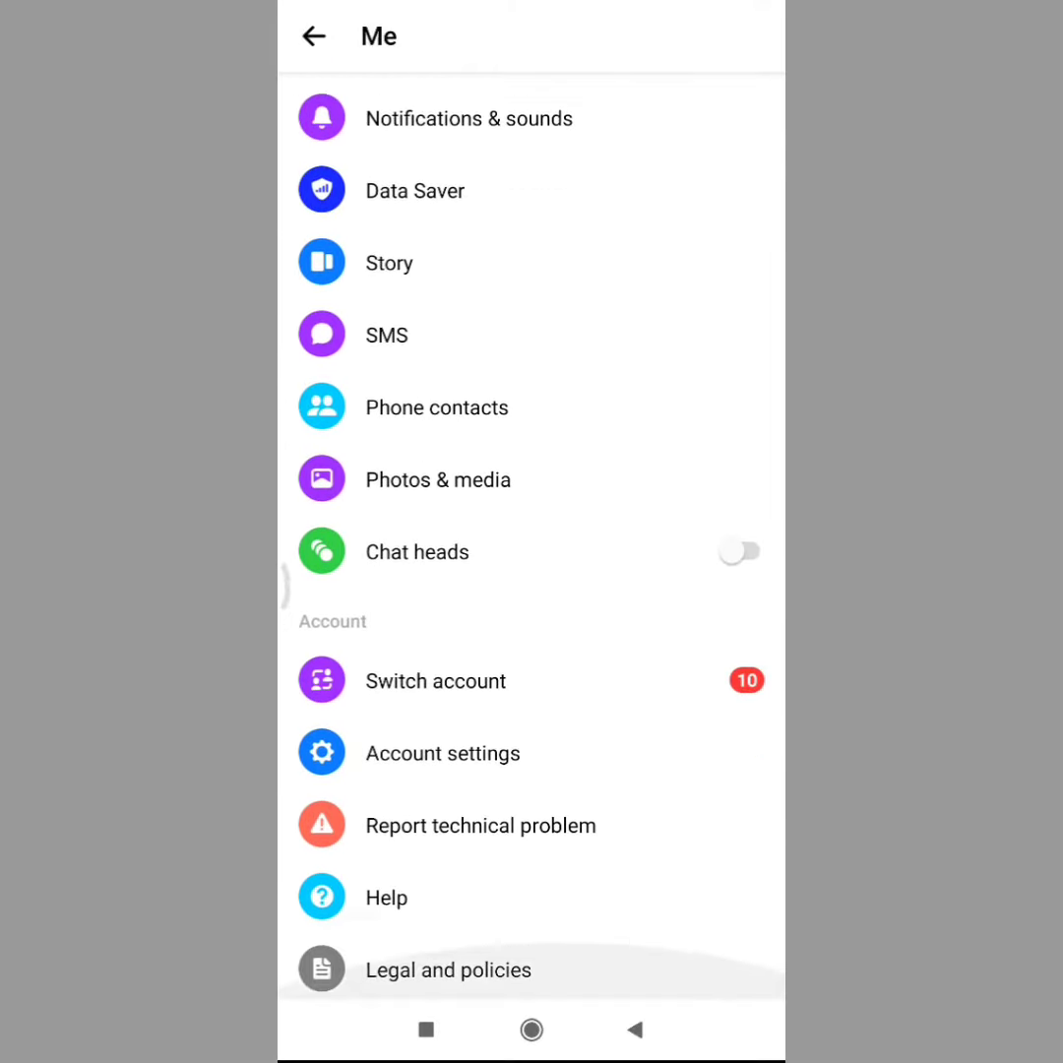
scroll("down", 3)
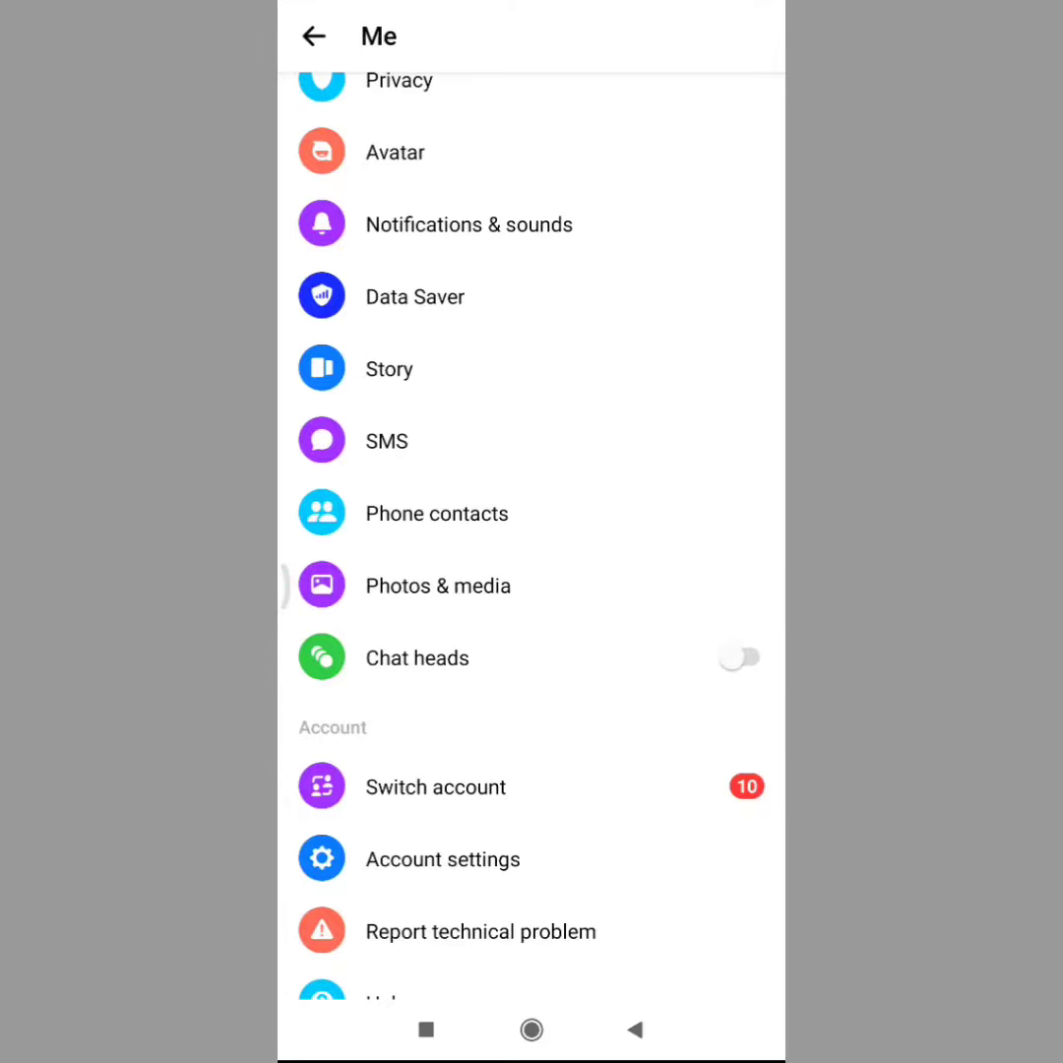
In Photos & media settings, switch off Save on capture
left_click(437, 587)
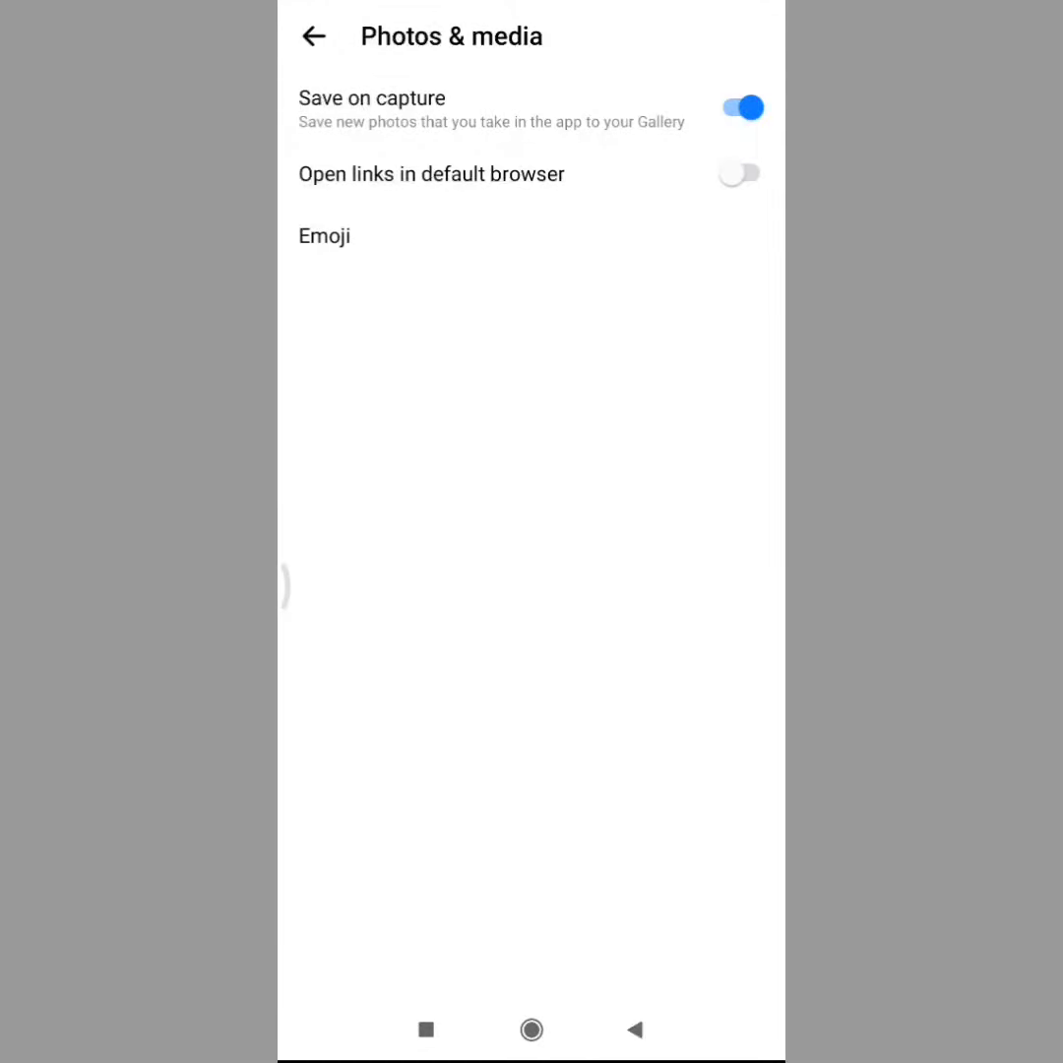
left_click(741, 108)
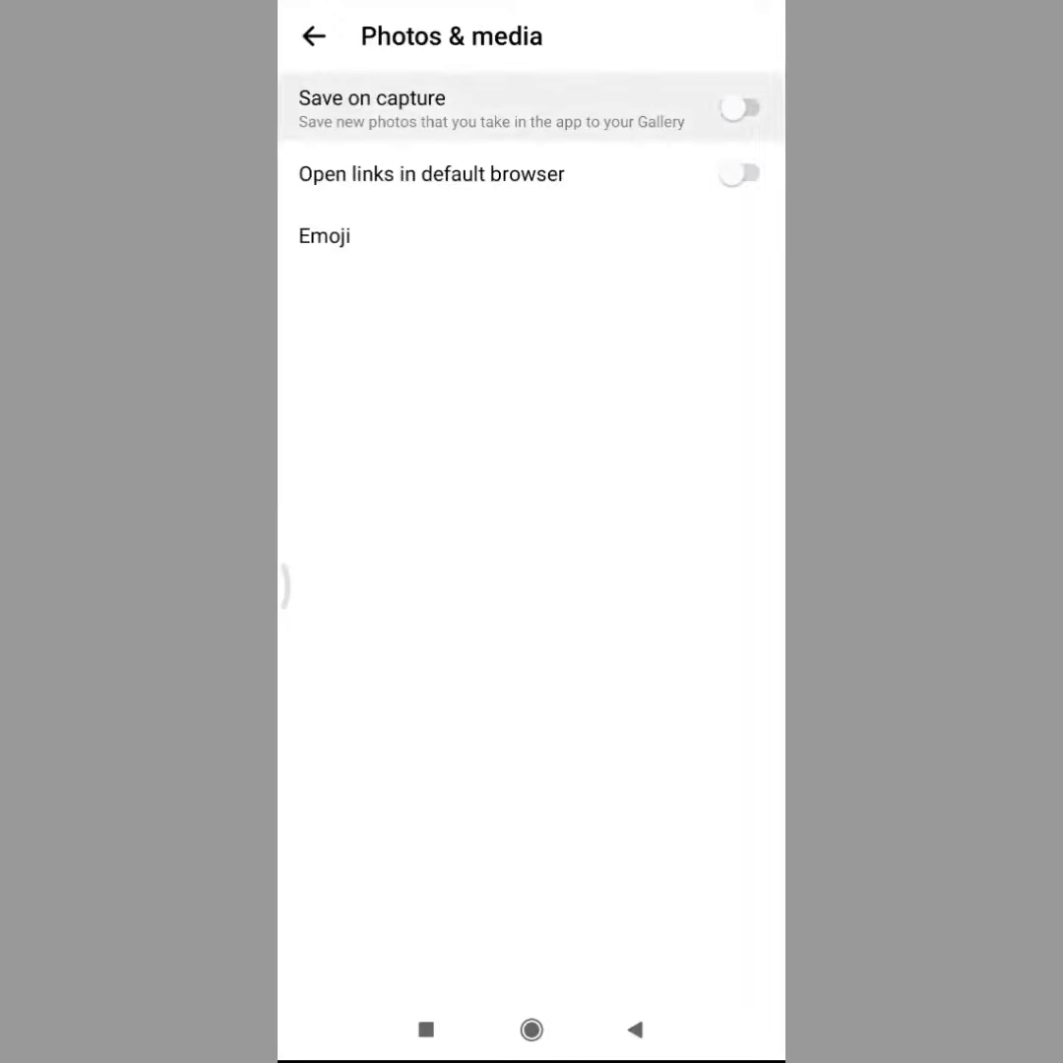